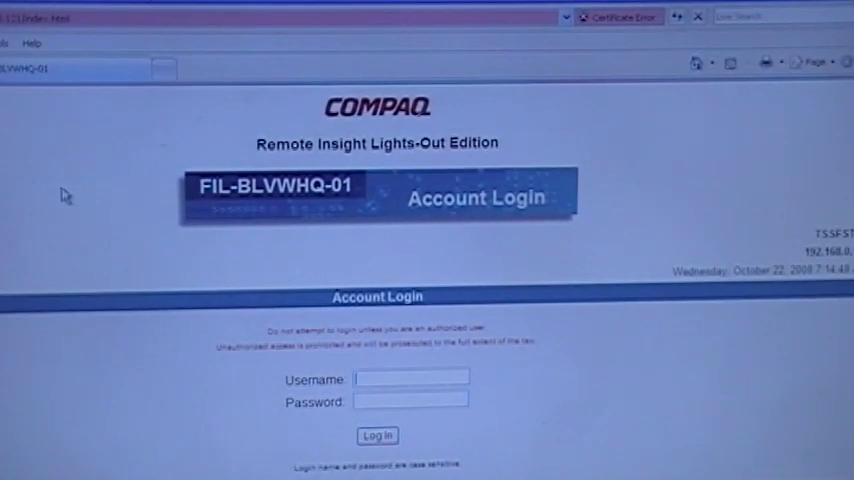
pyautogui.write('Josh')
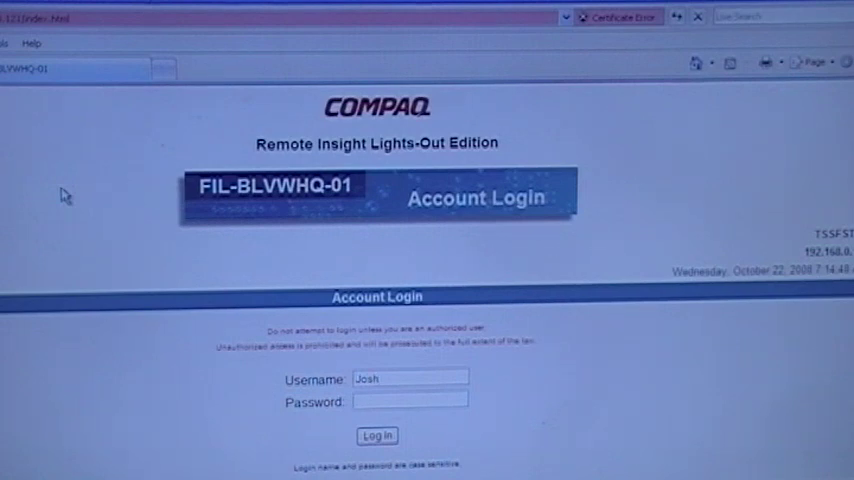
pyautogui.write('password')
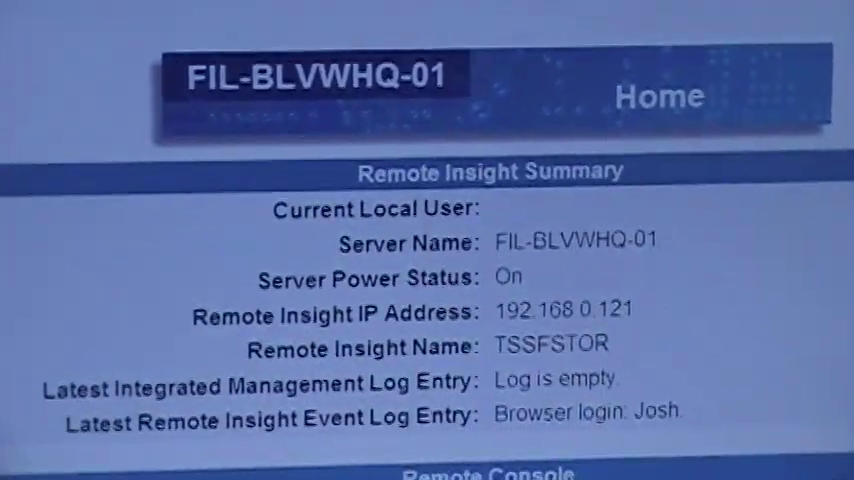
pyautogui.scroll(-3)
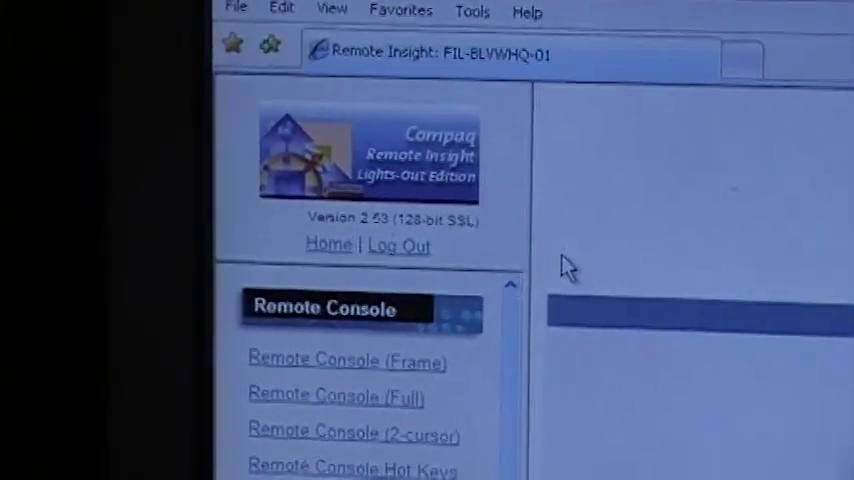
pyautogui.scroll(-3)
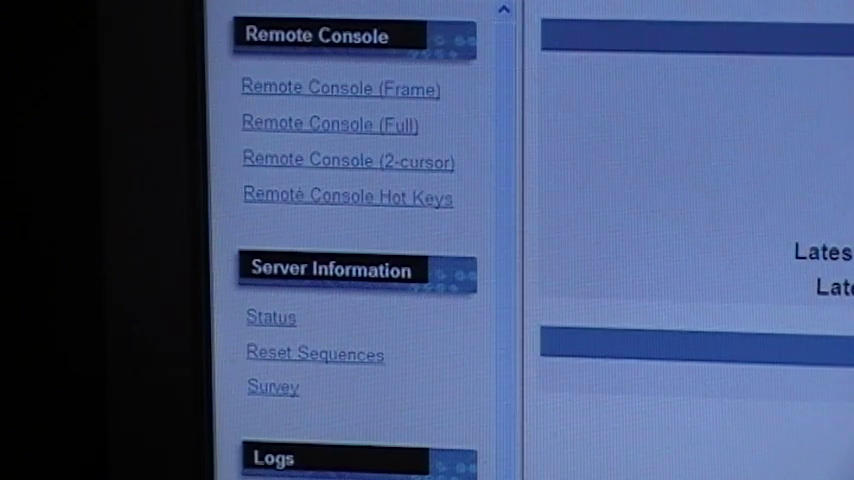
pyautogui.scroll(-3)
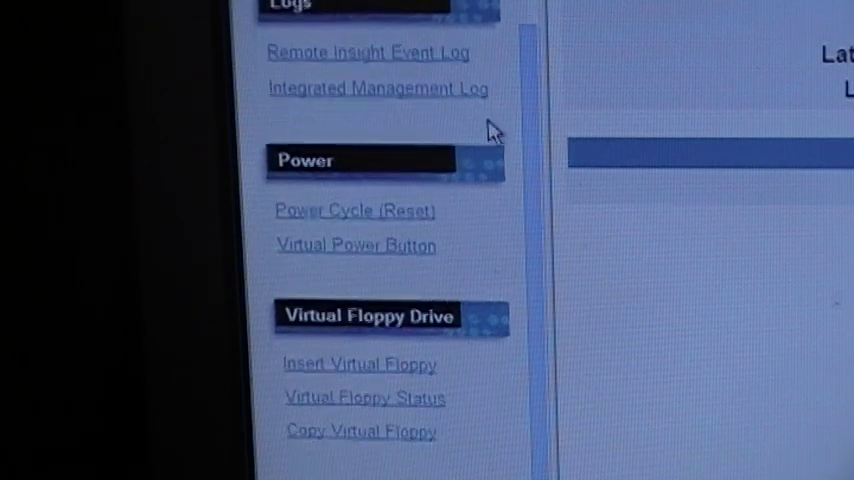
pyautogui.scroll(-3)
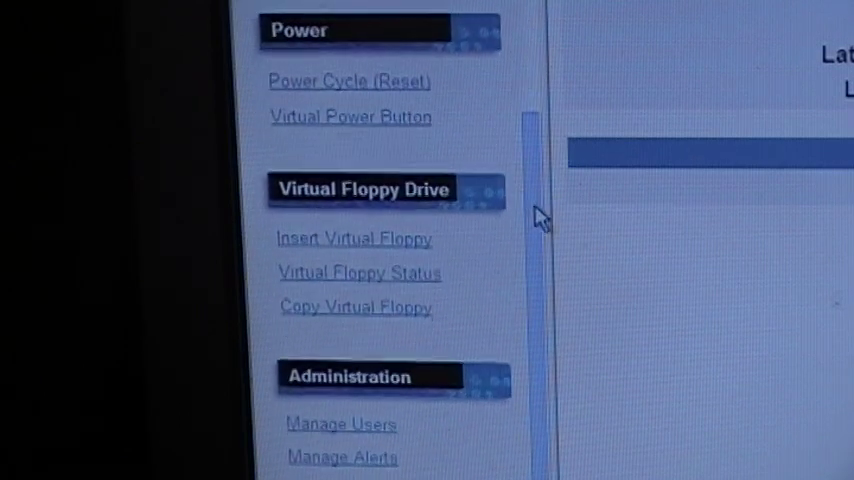
pyautogui.scroll(-3)
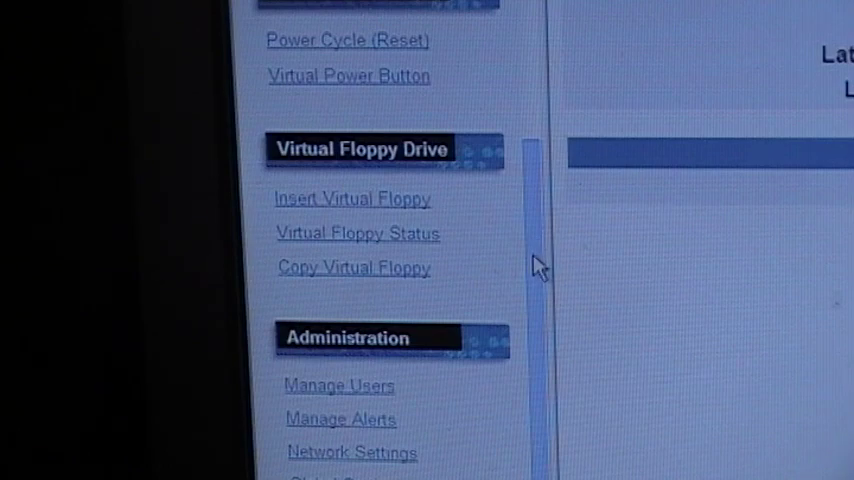
pyautogui.scroll(3)
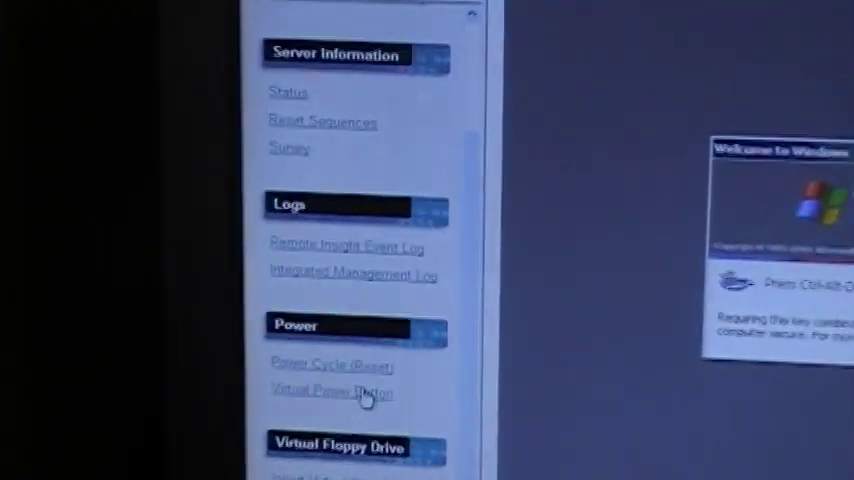
# On the virtual power page, cancel the power-off and confirm a Power Cycle (Reset) instead.
pyautogui.scroll(-3)
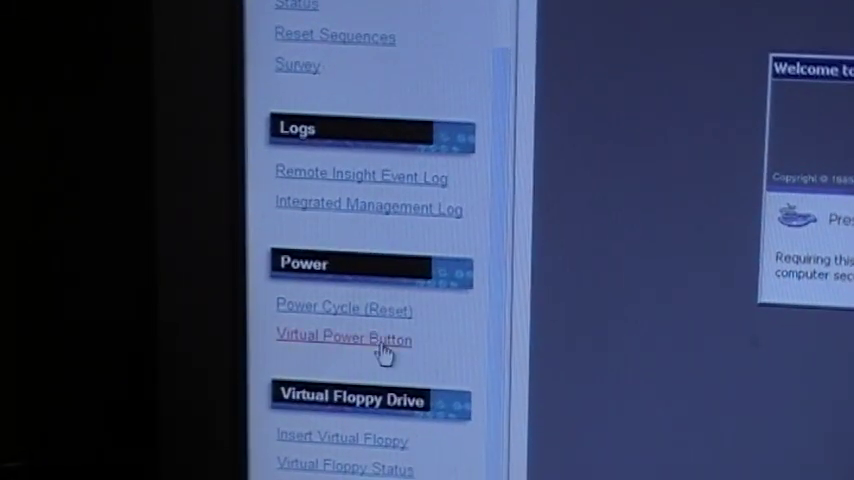
pyautogui.click(343, 337)
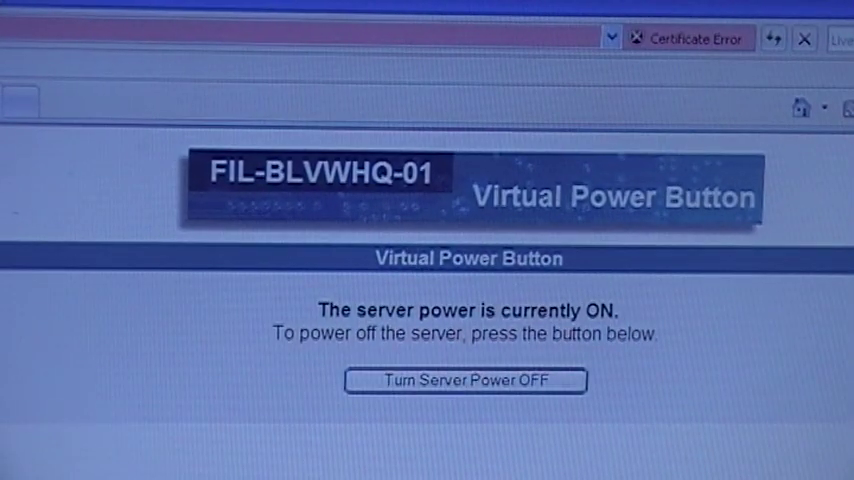
pyautogui.click(465, 380)
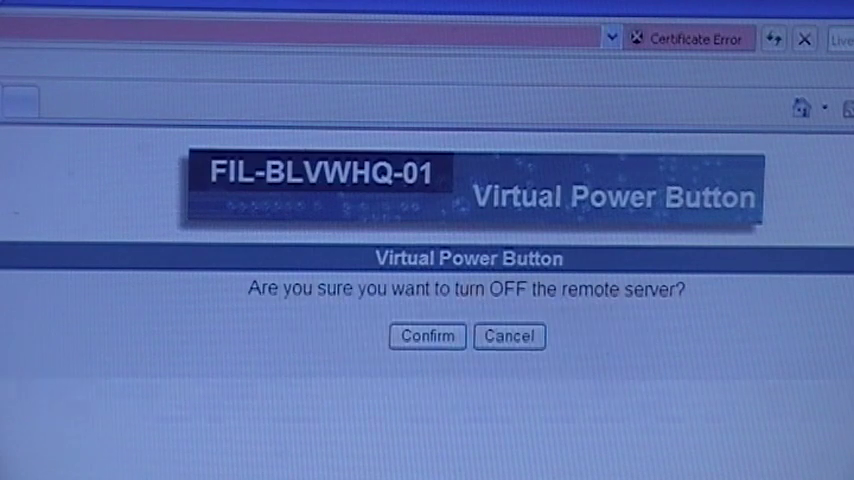
pyautogui.click(426, 335)
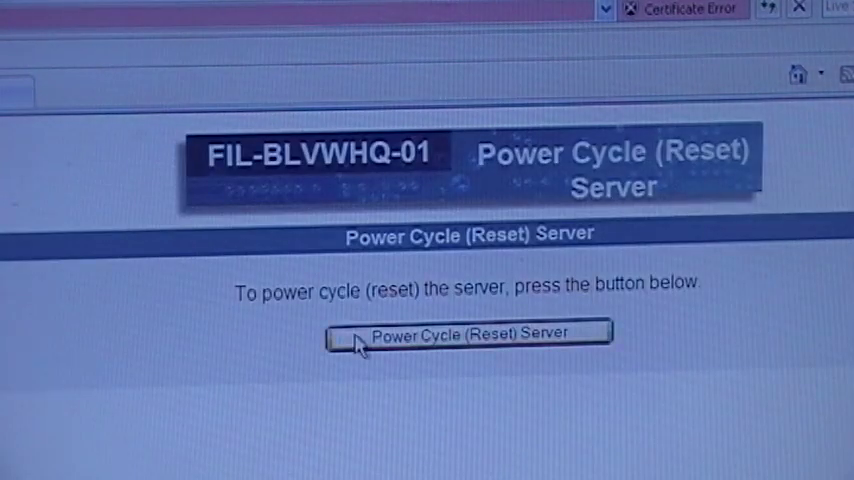
pyautogui.click(470, 332)
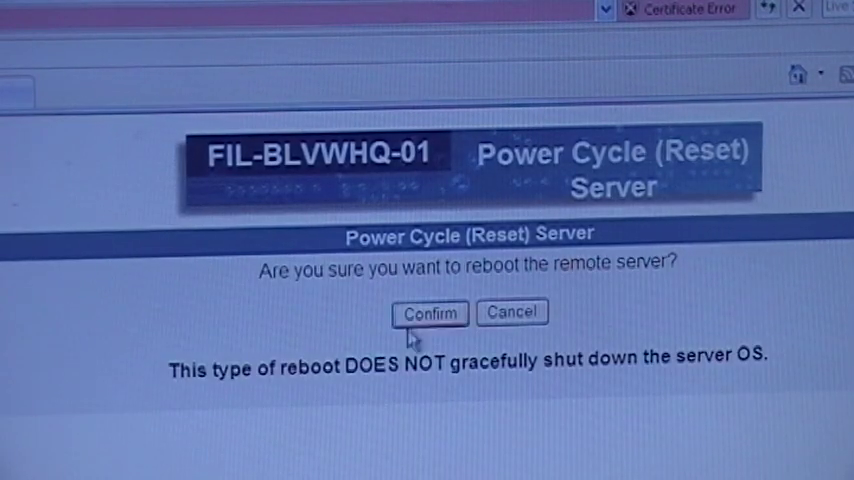
pyautogui.click(429, 313)
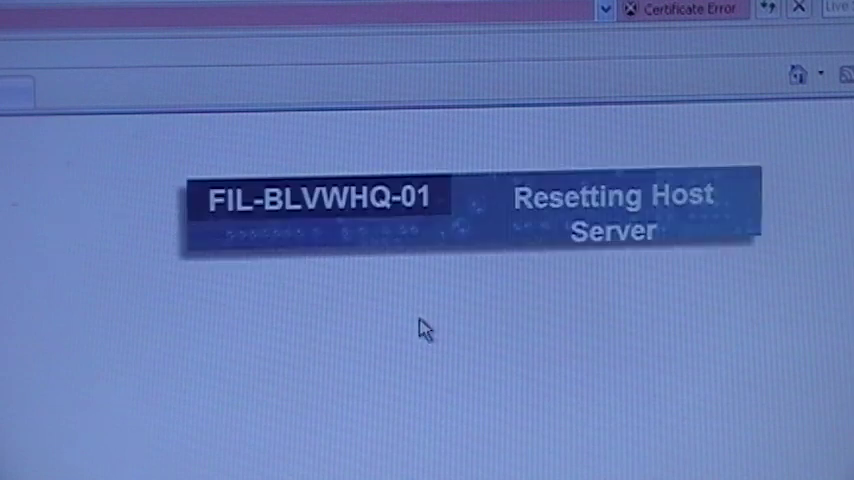